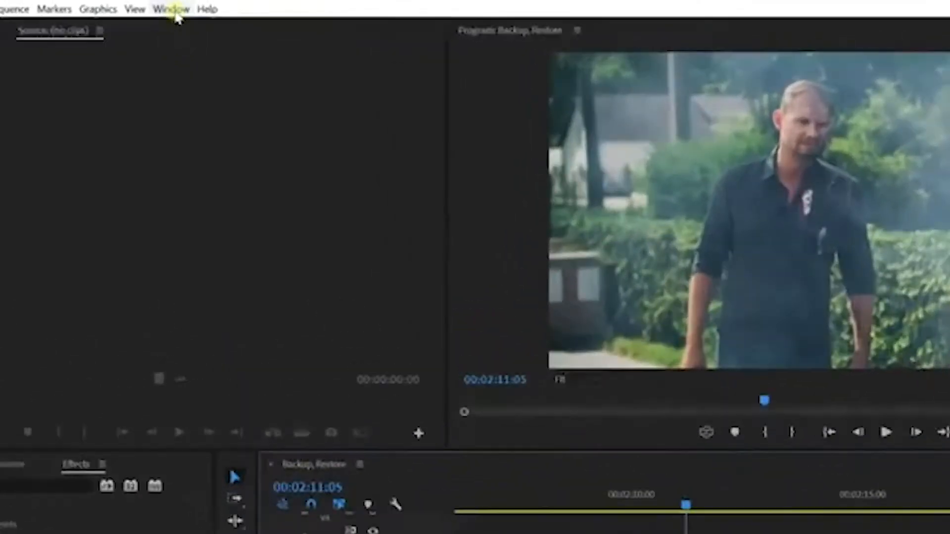
Open the Lumetri Color panel from the Window menu to grade the walking-man clip.
click(171, 9)
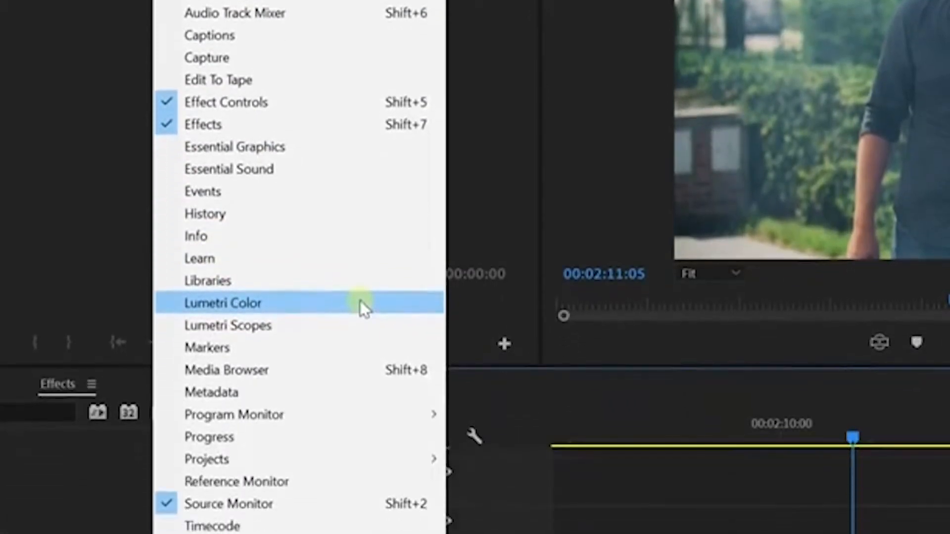
click(223, 303)
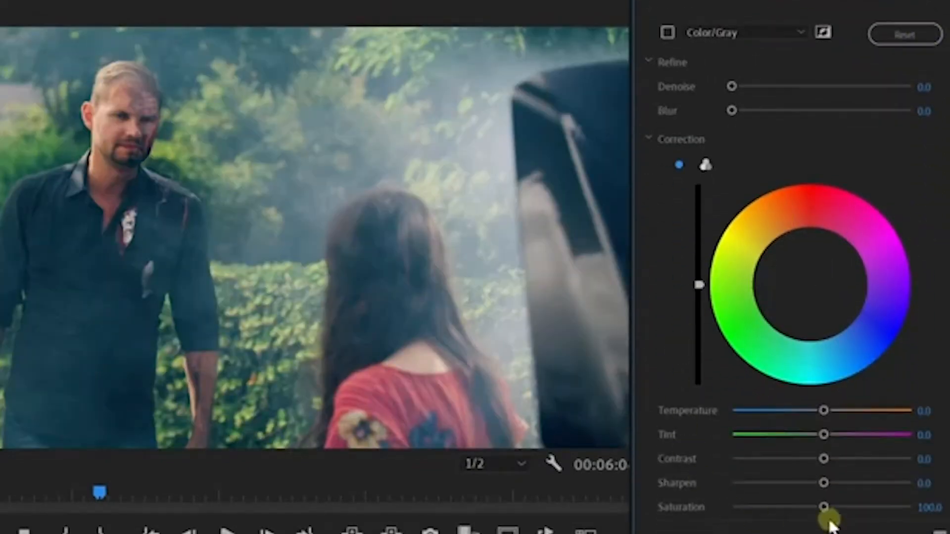
Shift the HSL Secondary correction wheel's colour balance on the couple shot and compare before/after.
drag(825, 512, 808, 282)
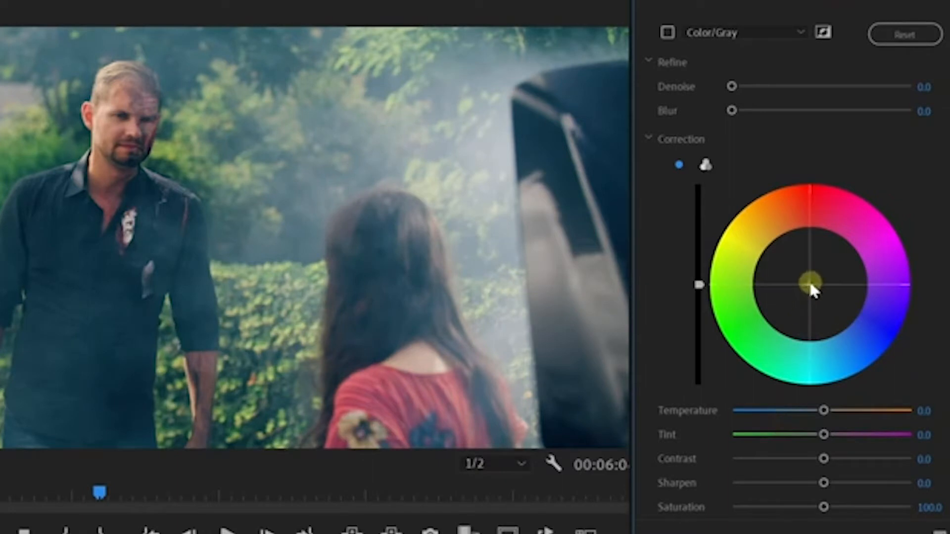
drag(808, 280, 782, 161)
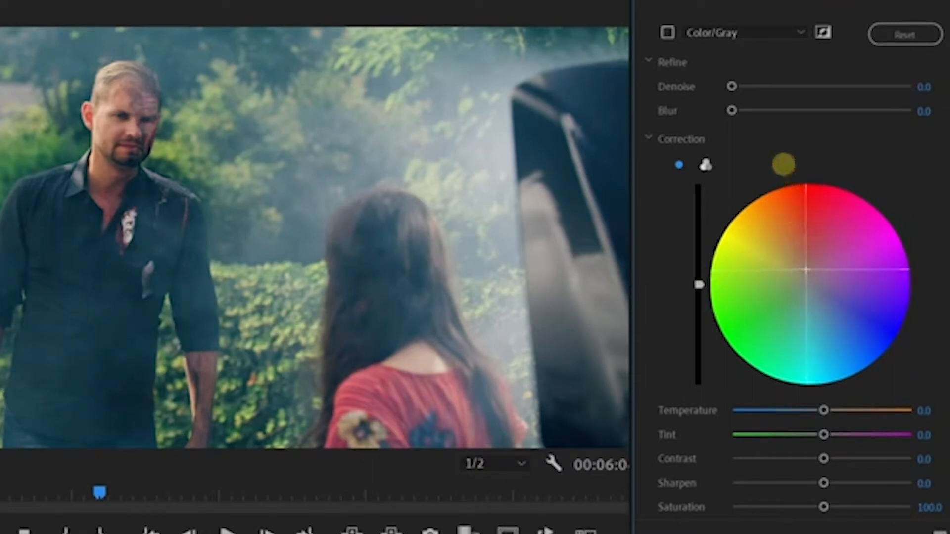
scroll(down, 3)
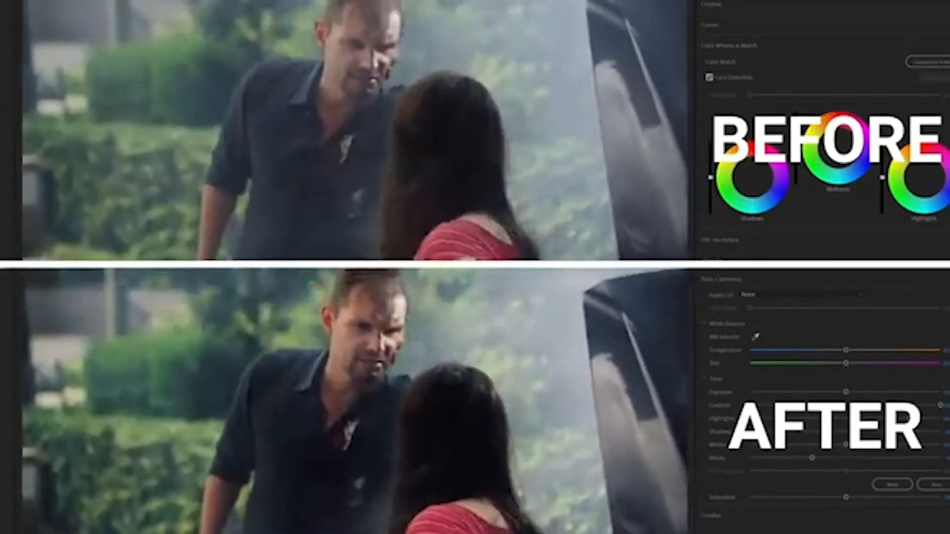
click(741, 11)
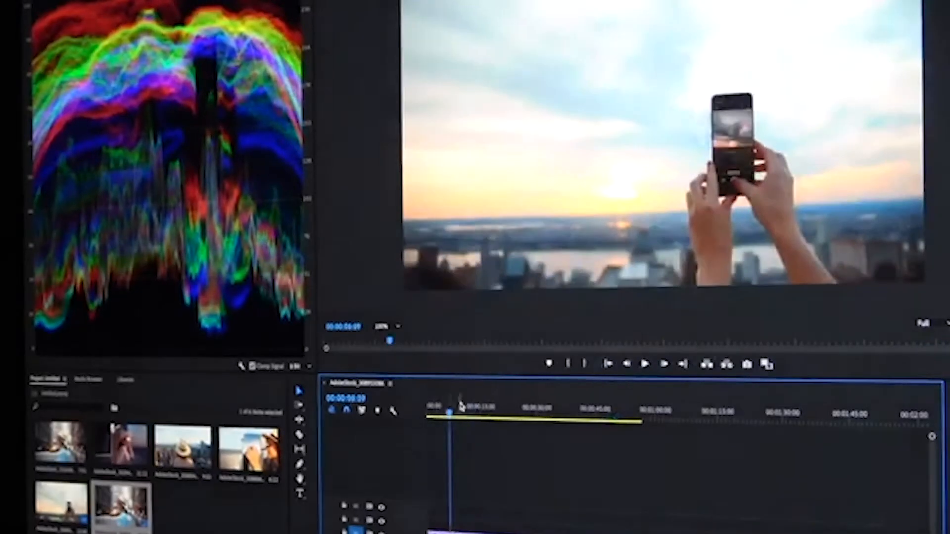
Move the playhead through the AdobeStock sequence into its rendered section.
click(644, 364)
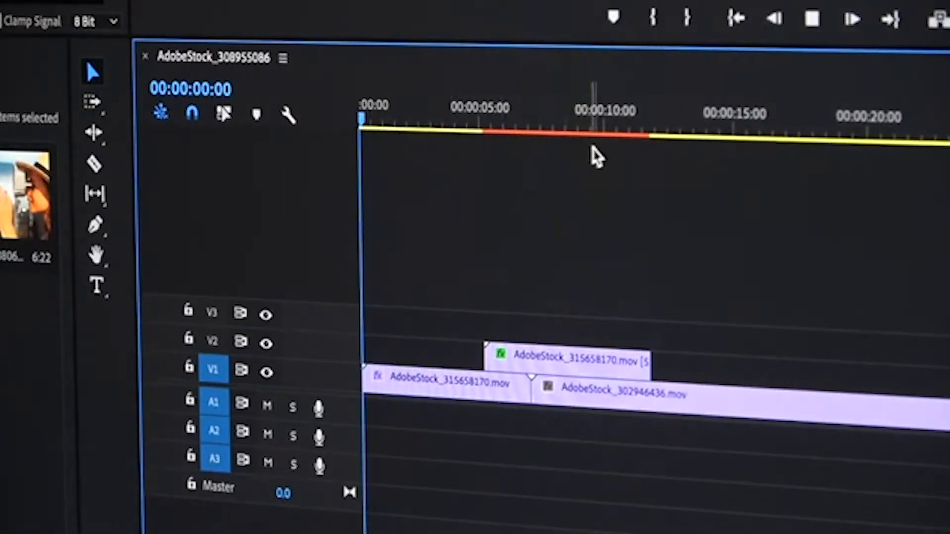
click(396, 118)
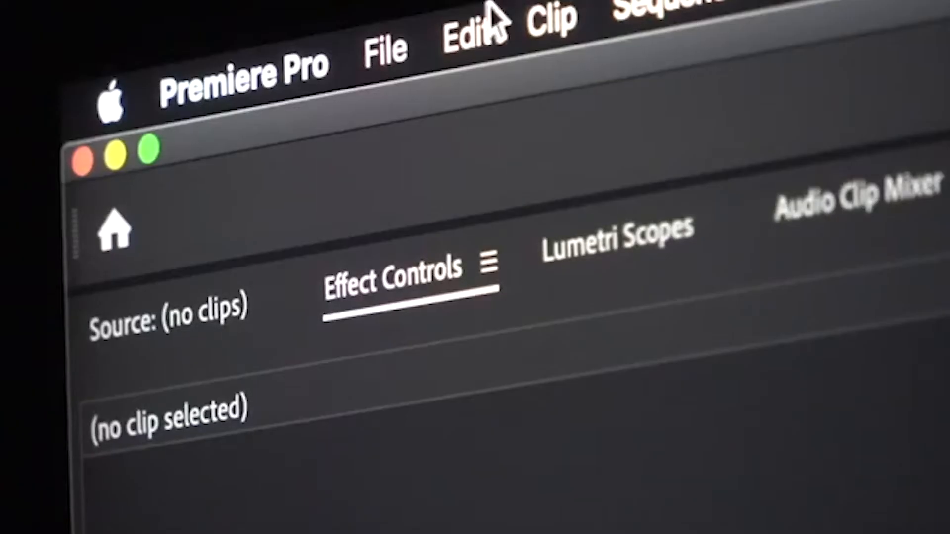
Start a new project item via File > New.
click(383, 49)
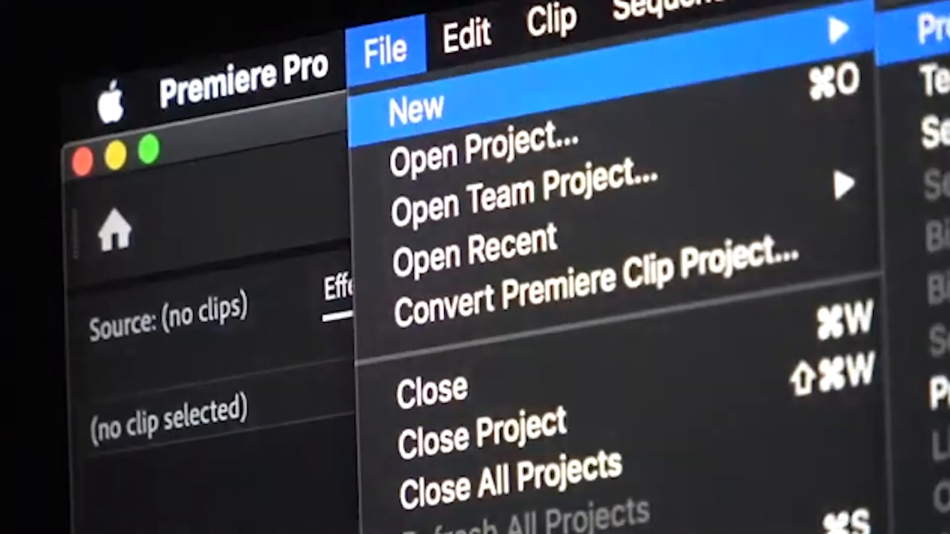
click(416, 108)
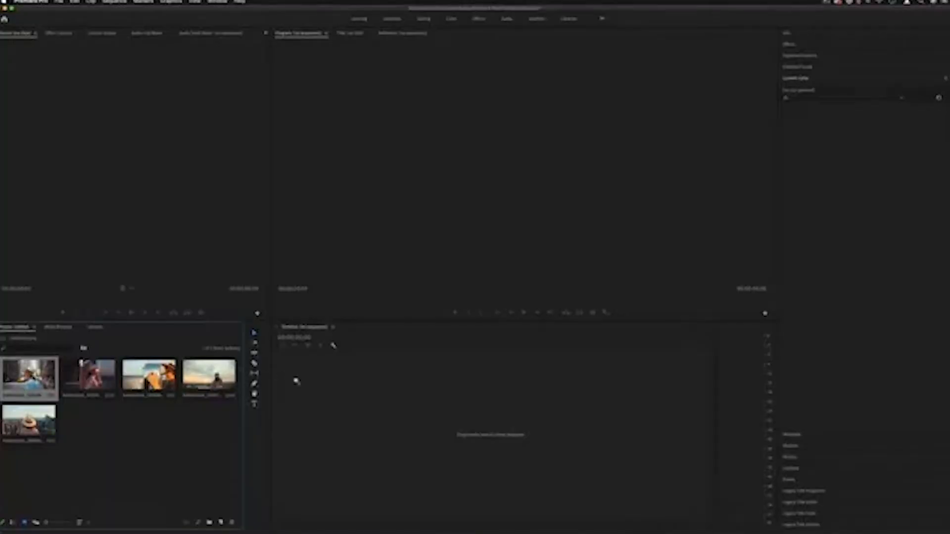